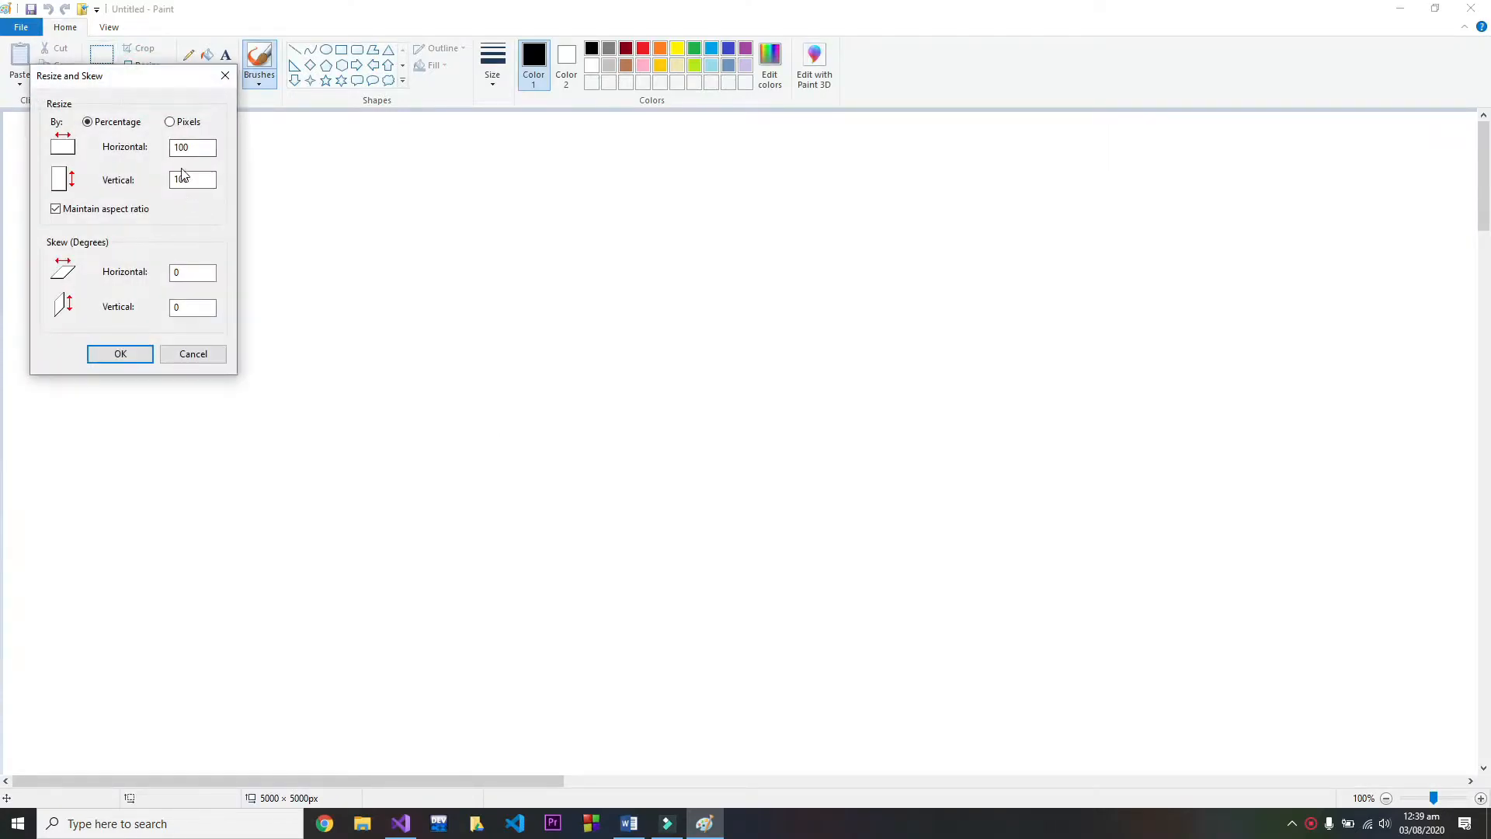
# - Resize the canvas to 800 by 640 pixels
pyautogui.click(170, 121)
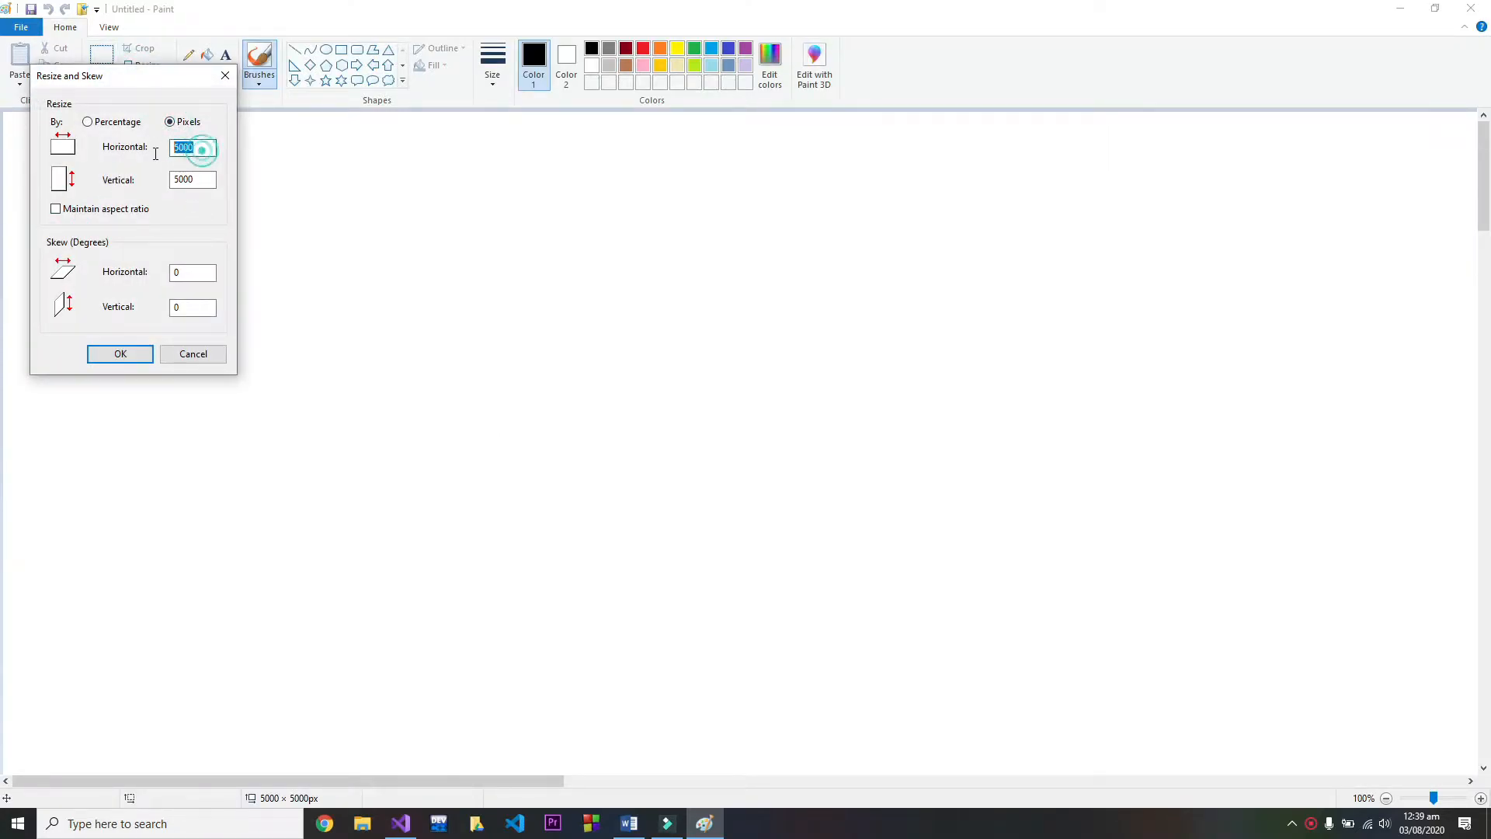
pyautogui.write('800')
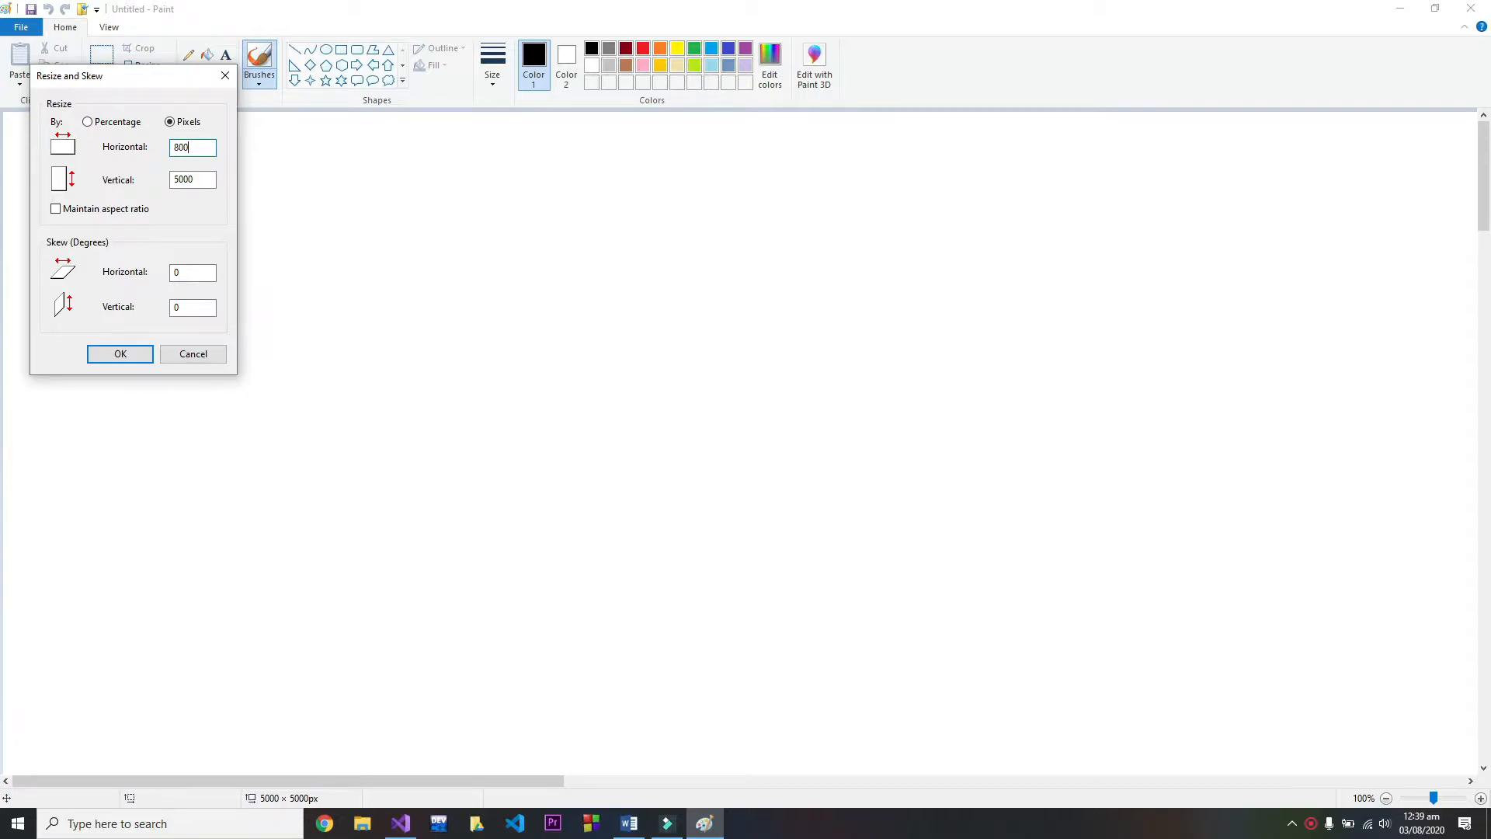
pyautogui.write('640')
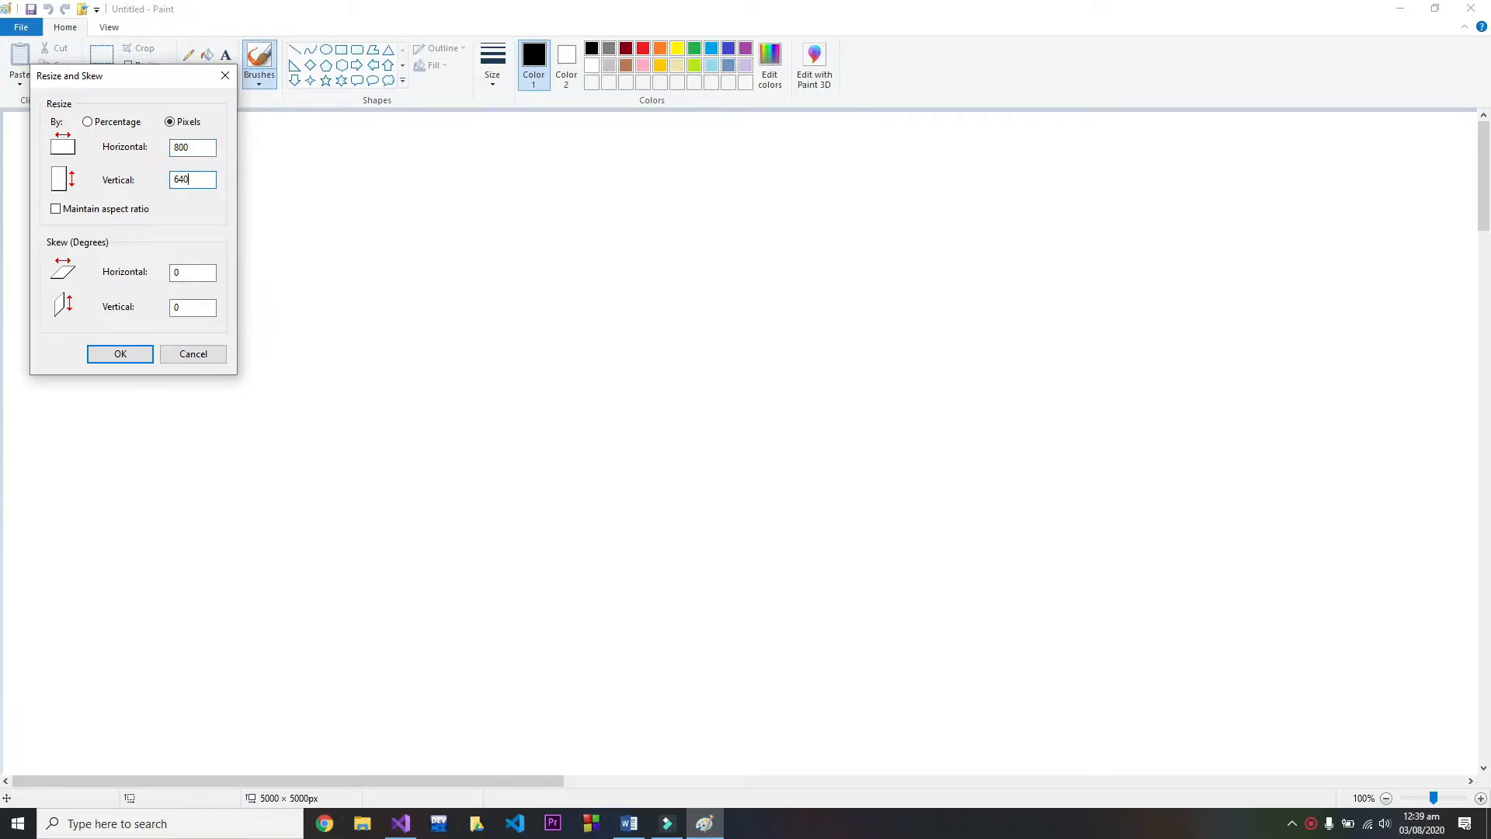
pyautogui.click(120, 354)
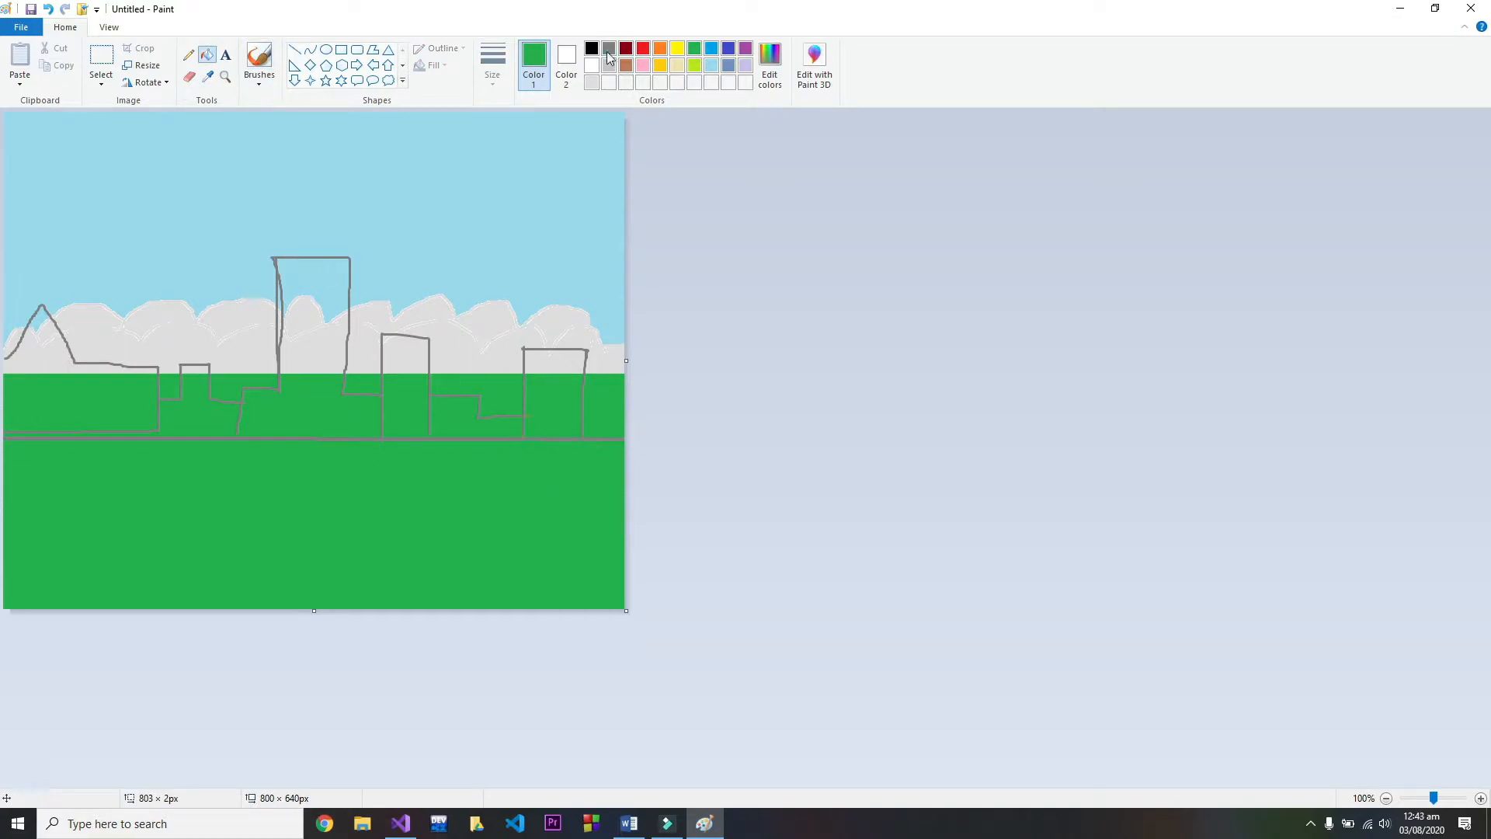
# - Open the downloaded background image from the Image folder for editing in Paint
pyautogui.click(537, 371)
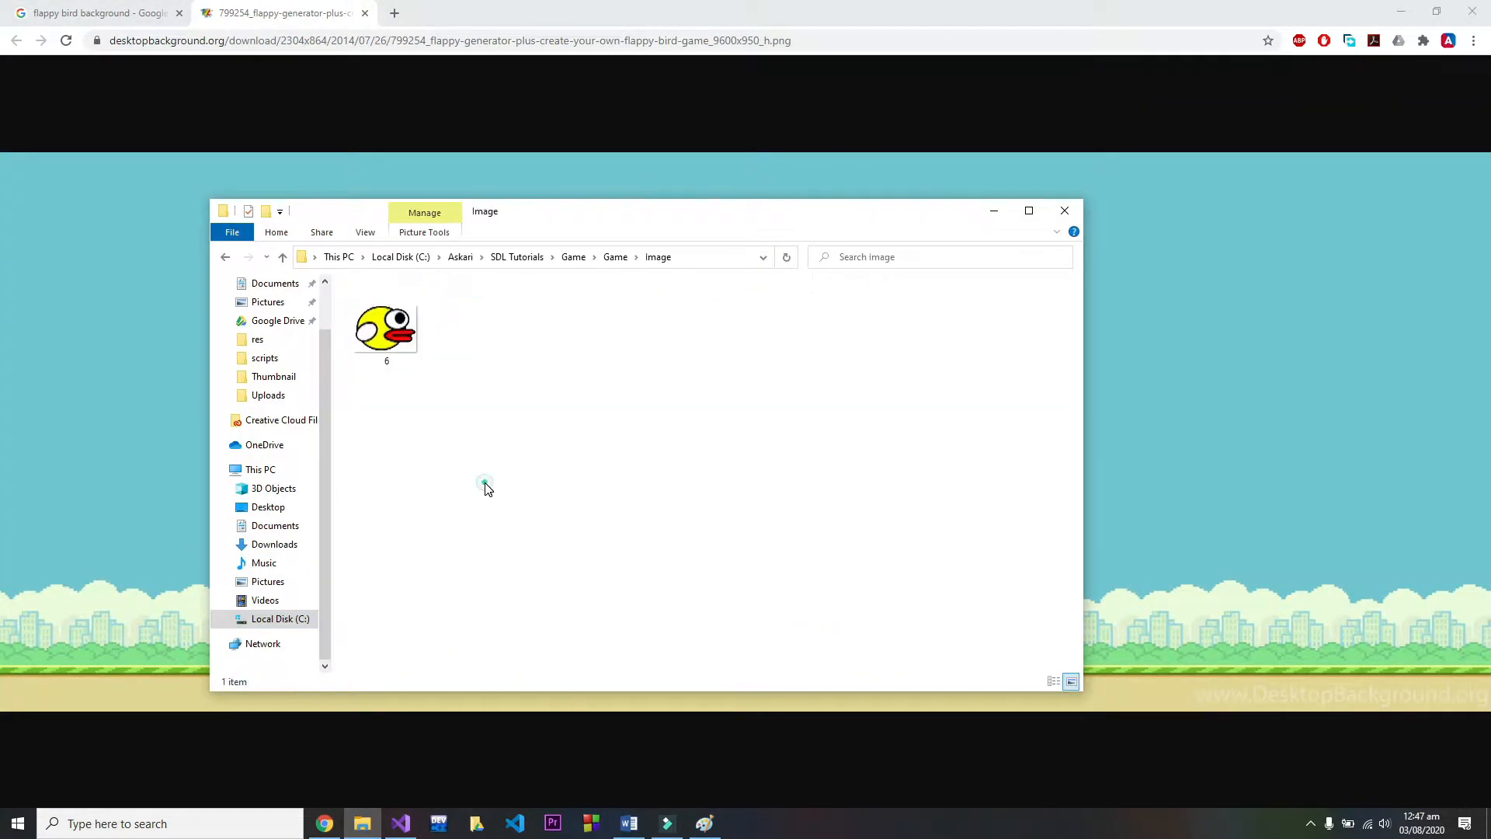
pyautogui.rightClick(476, 323)
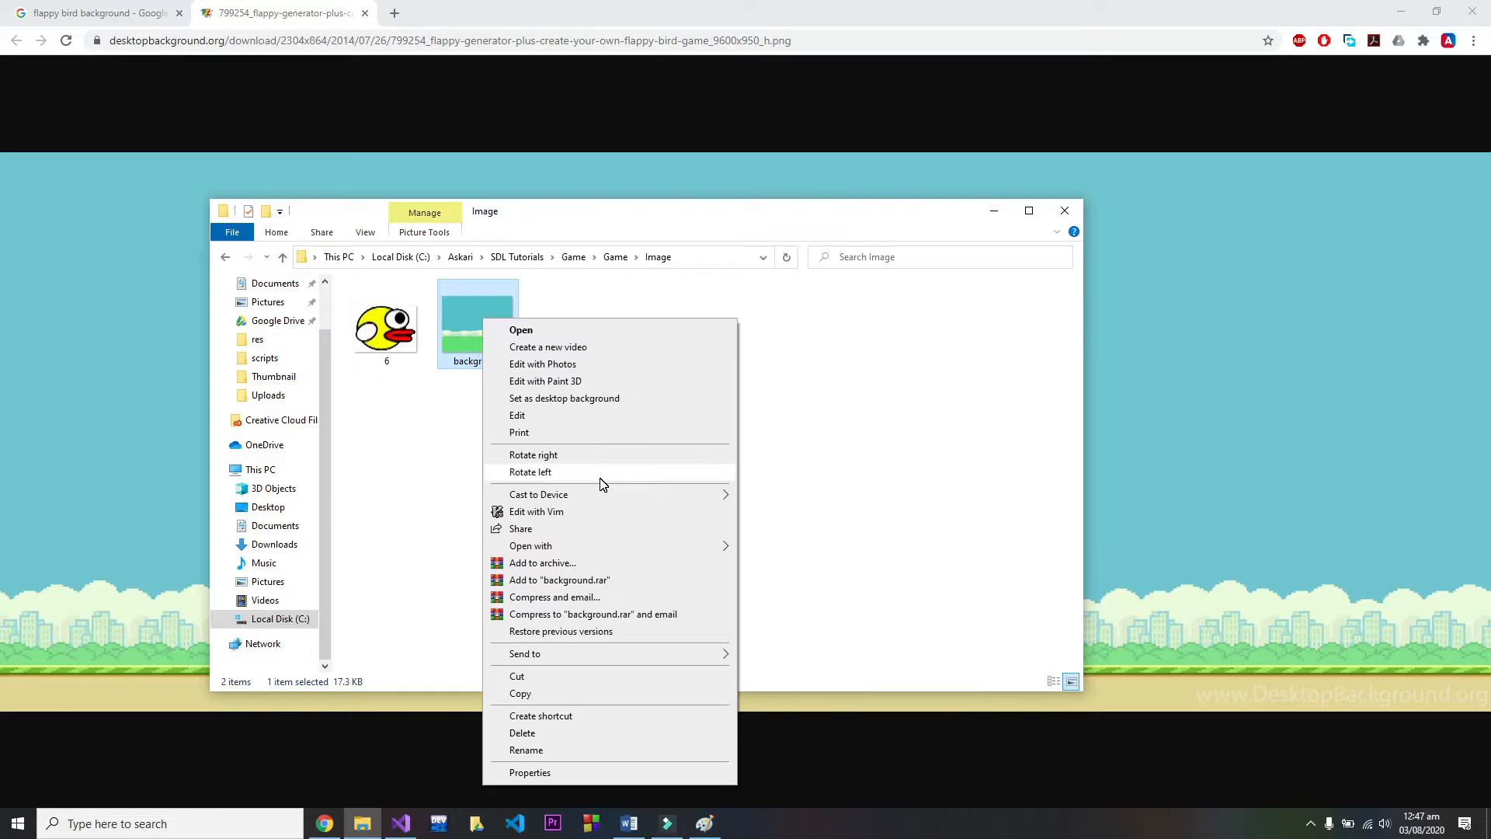
pyautogui.click(517, 414)
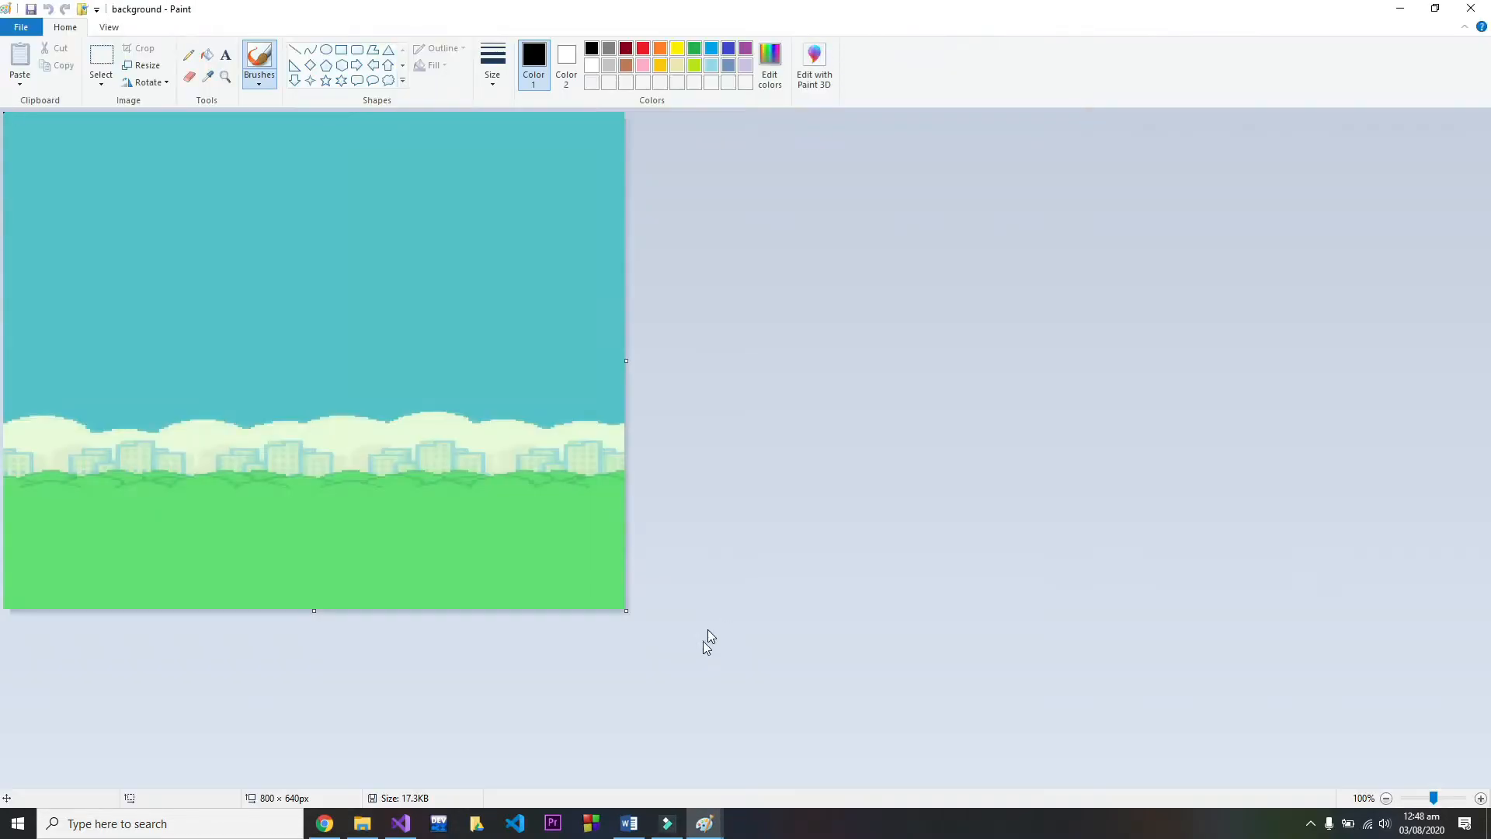
pyautogui.click(399, 823)
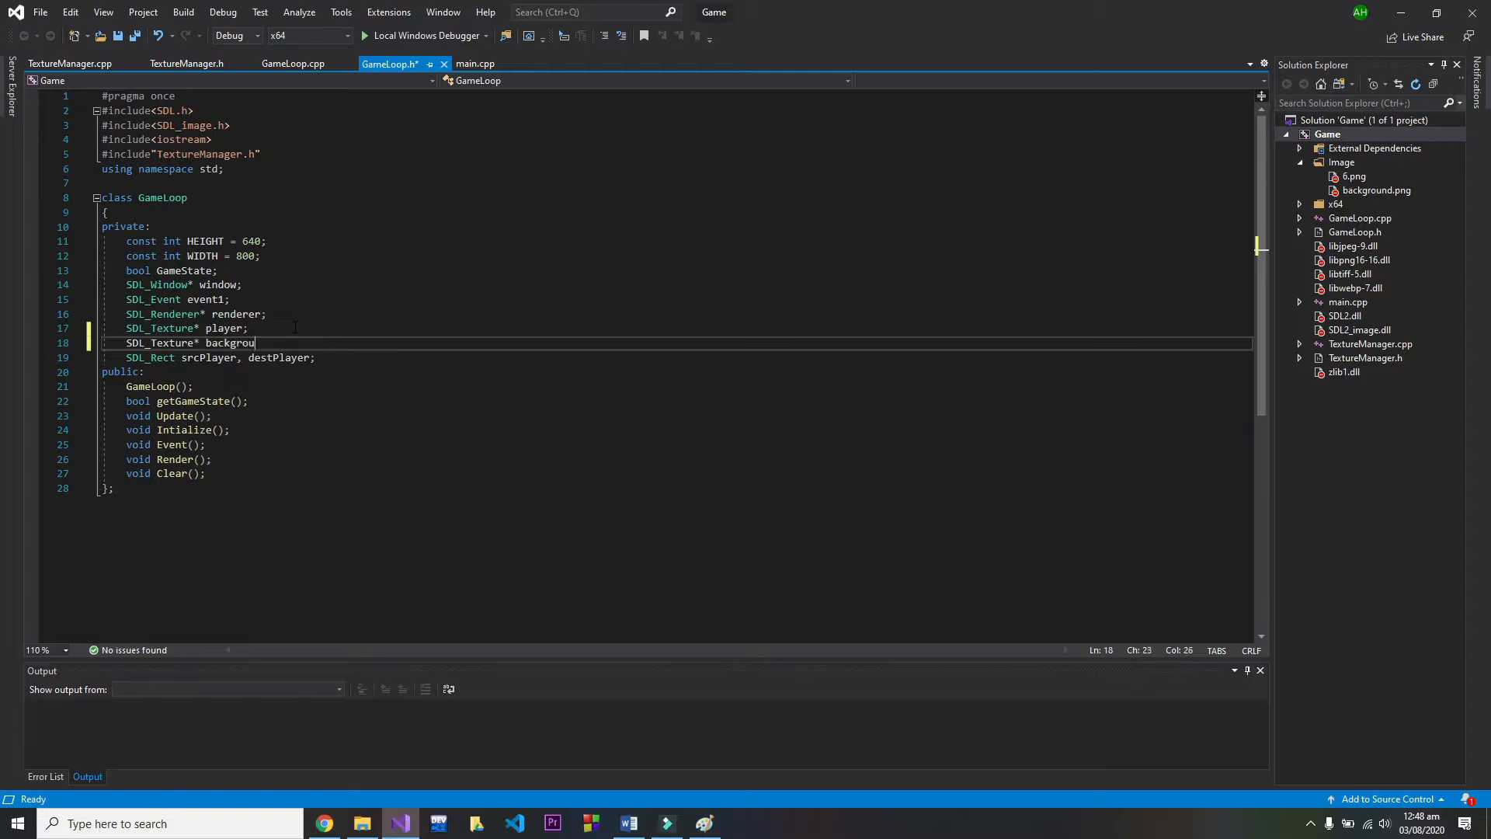
# - Load the background via TextureManager::Texture and draw it with SDL_RenderCopy(renderer, background, NULL, NULL)
pyautogui.click(292, 62)
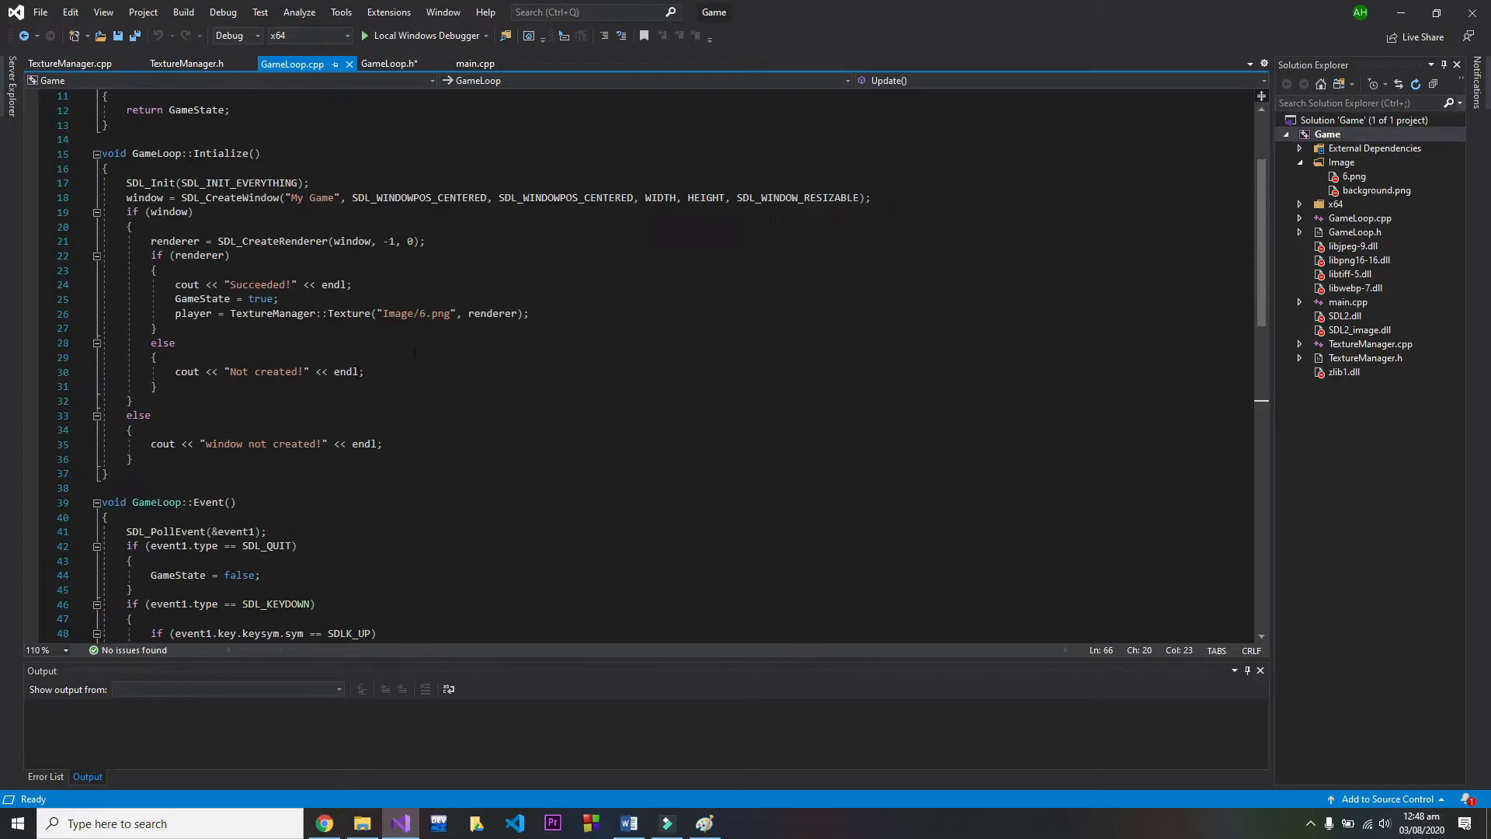
pyautogui.write('background = Te')
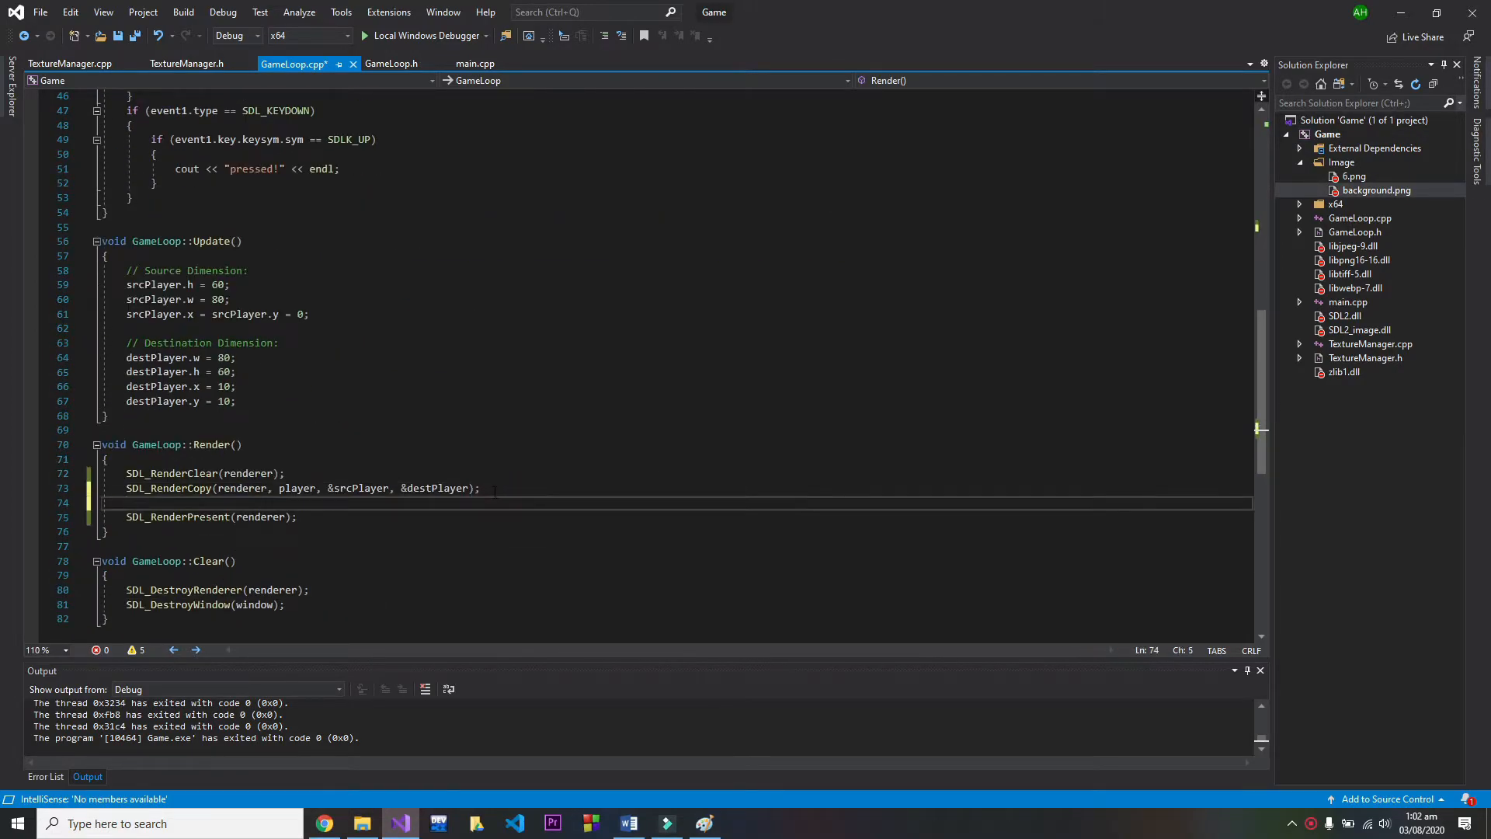
pyautogui.write('SDL_RenderCopy(renderer, background, NULL,')
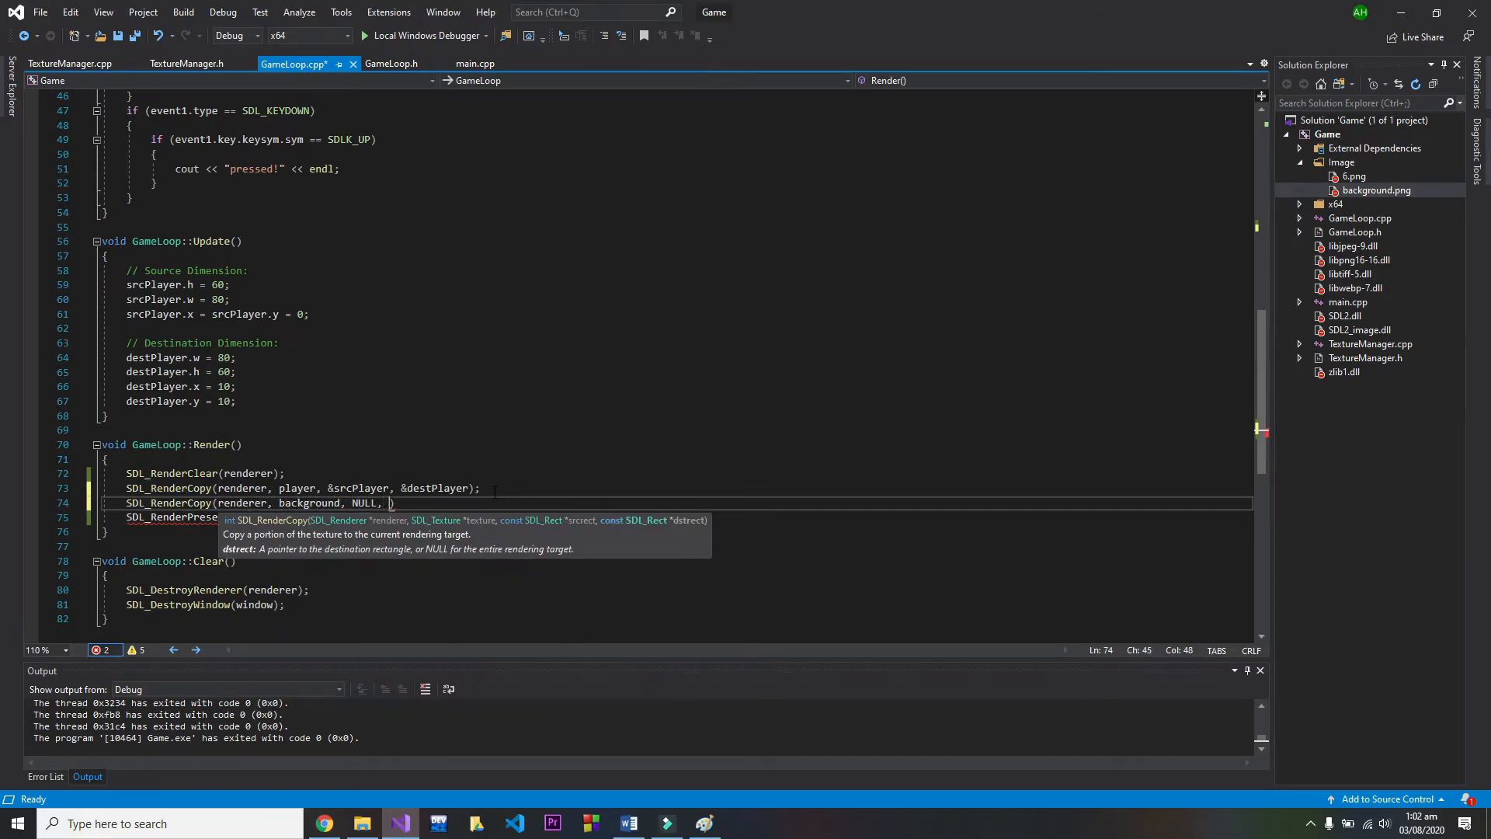
pyautogui.write('NULL)')
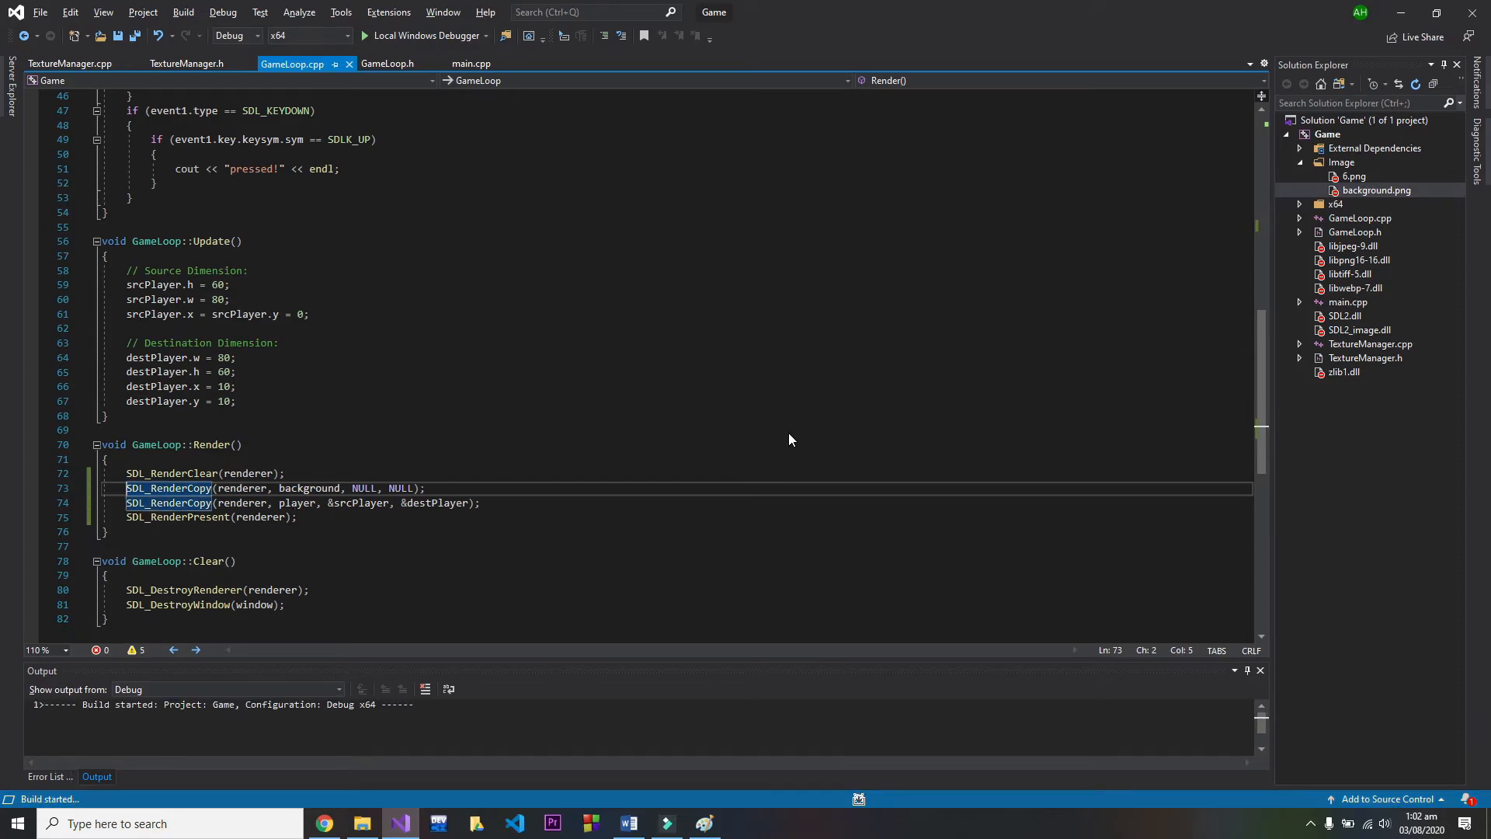
# - Build and run the game so the bird appears over the sky-and-grass background
pyautogui.click(422, 35)
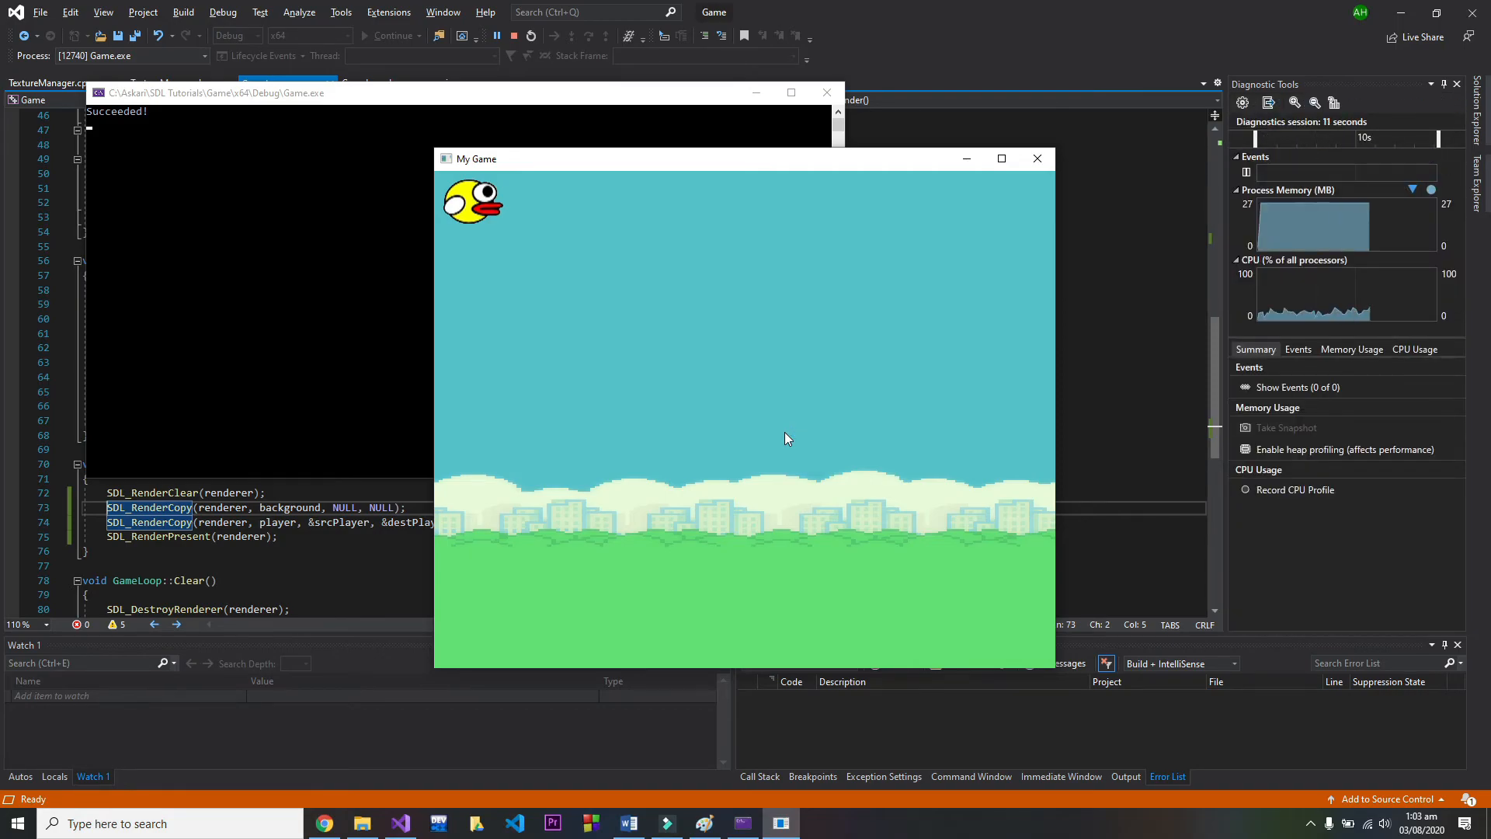
pyautogui.moveTo(857, 278)
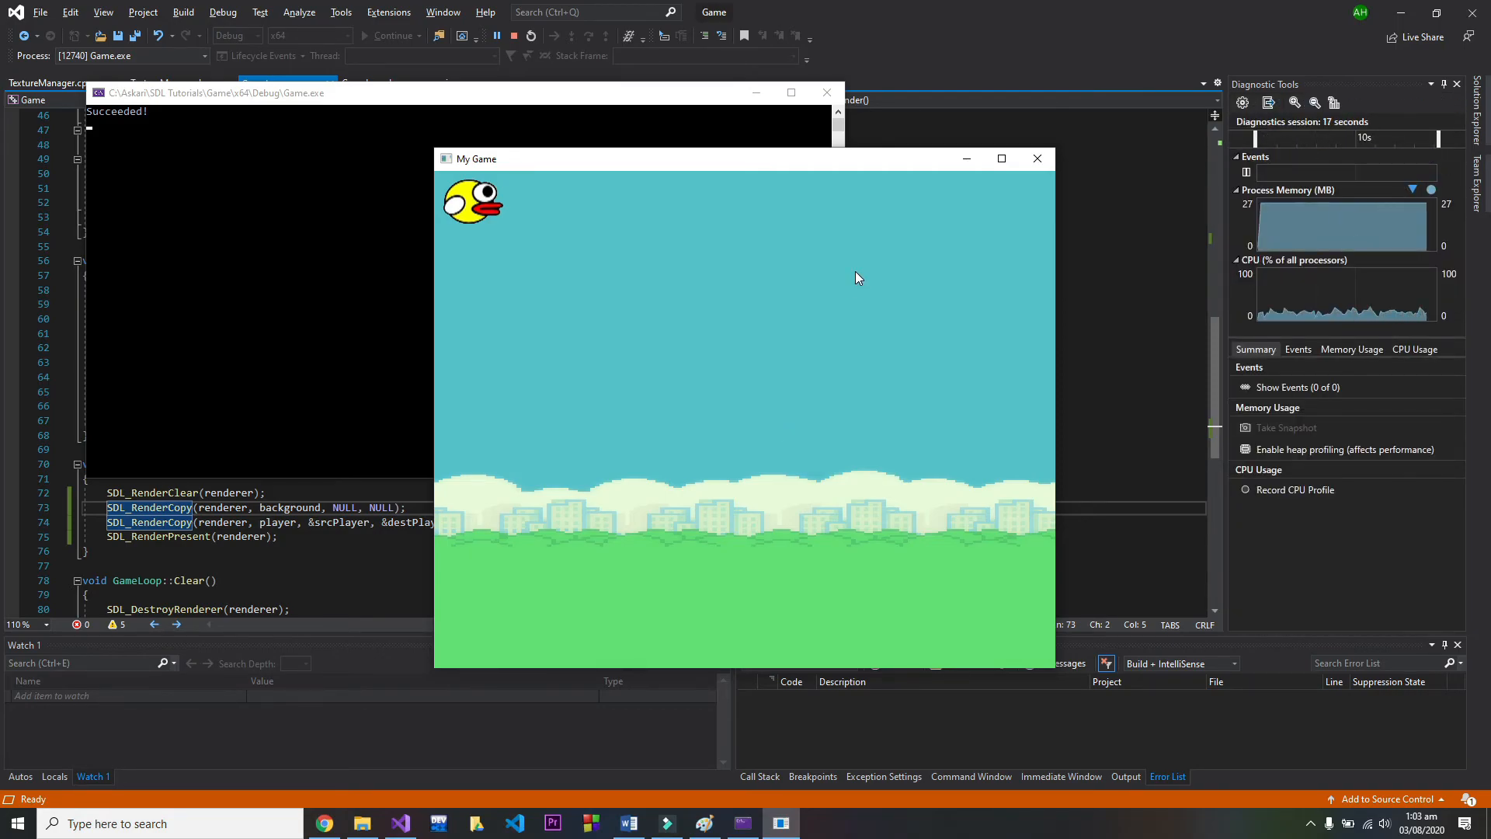
pyautogui.moveTo(885, 267)
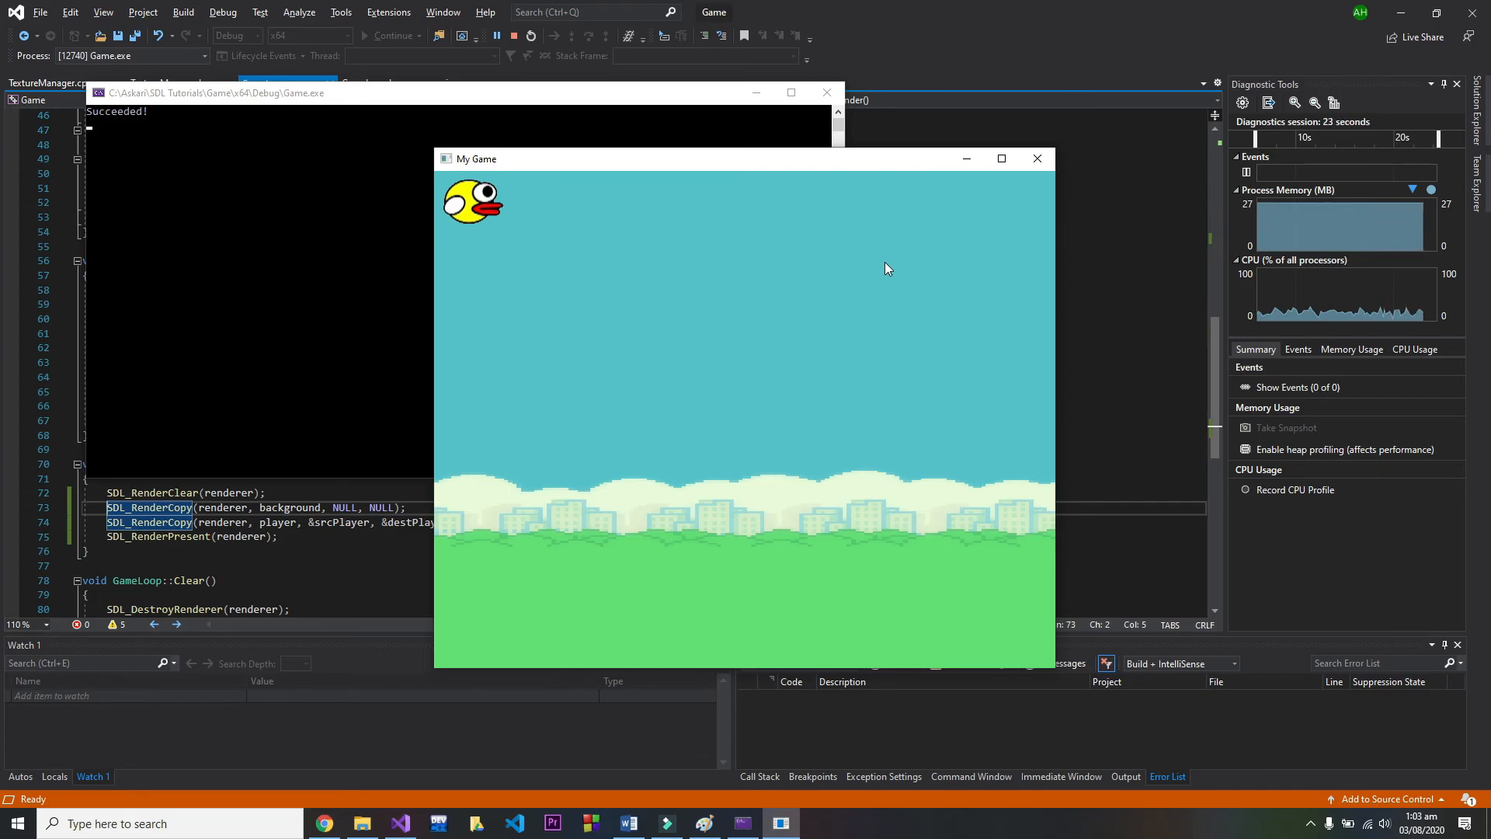